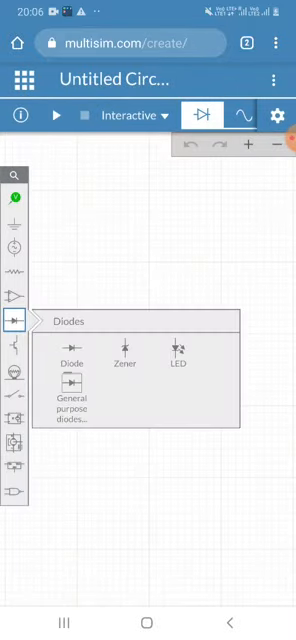
# Place the standard diode D1 on the empty canvas.
pyautogui.click(65, 350)
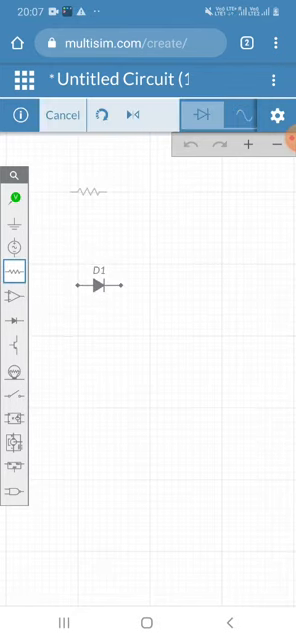
pyautogui.moveTo(90, 190); pyautogui.dragTo(175, 325)
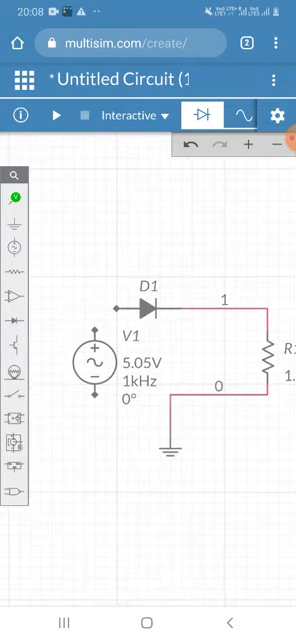
# Wire V1's positive terminal to D1 and its negative terminal to ground.
pyautogui.click(91, 360)
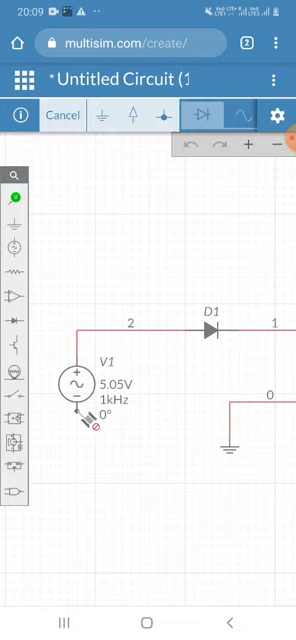
pyautogui.moveTo(85, 420); pyautogui.dragTo(245, 430)
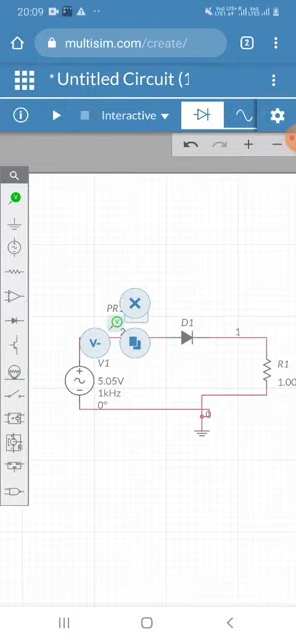
# Drop voltage probe PR1 onto net 2 at the source–diode junction.
pyautogui.click(134, 303)
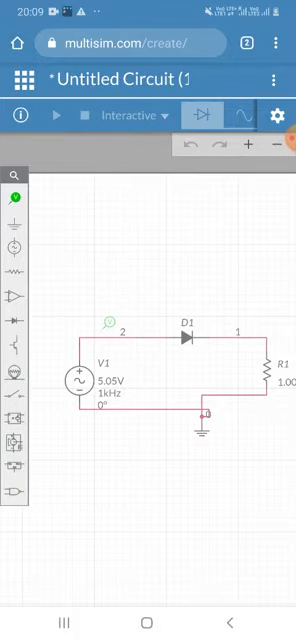